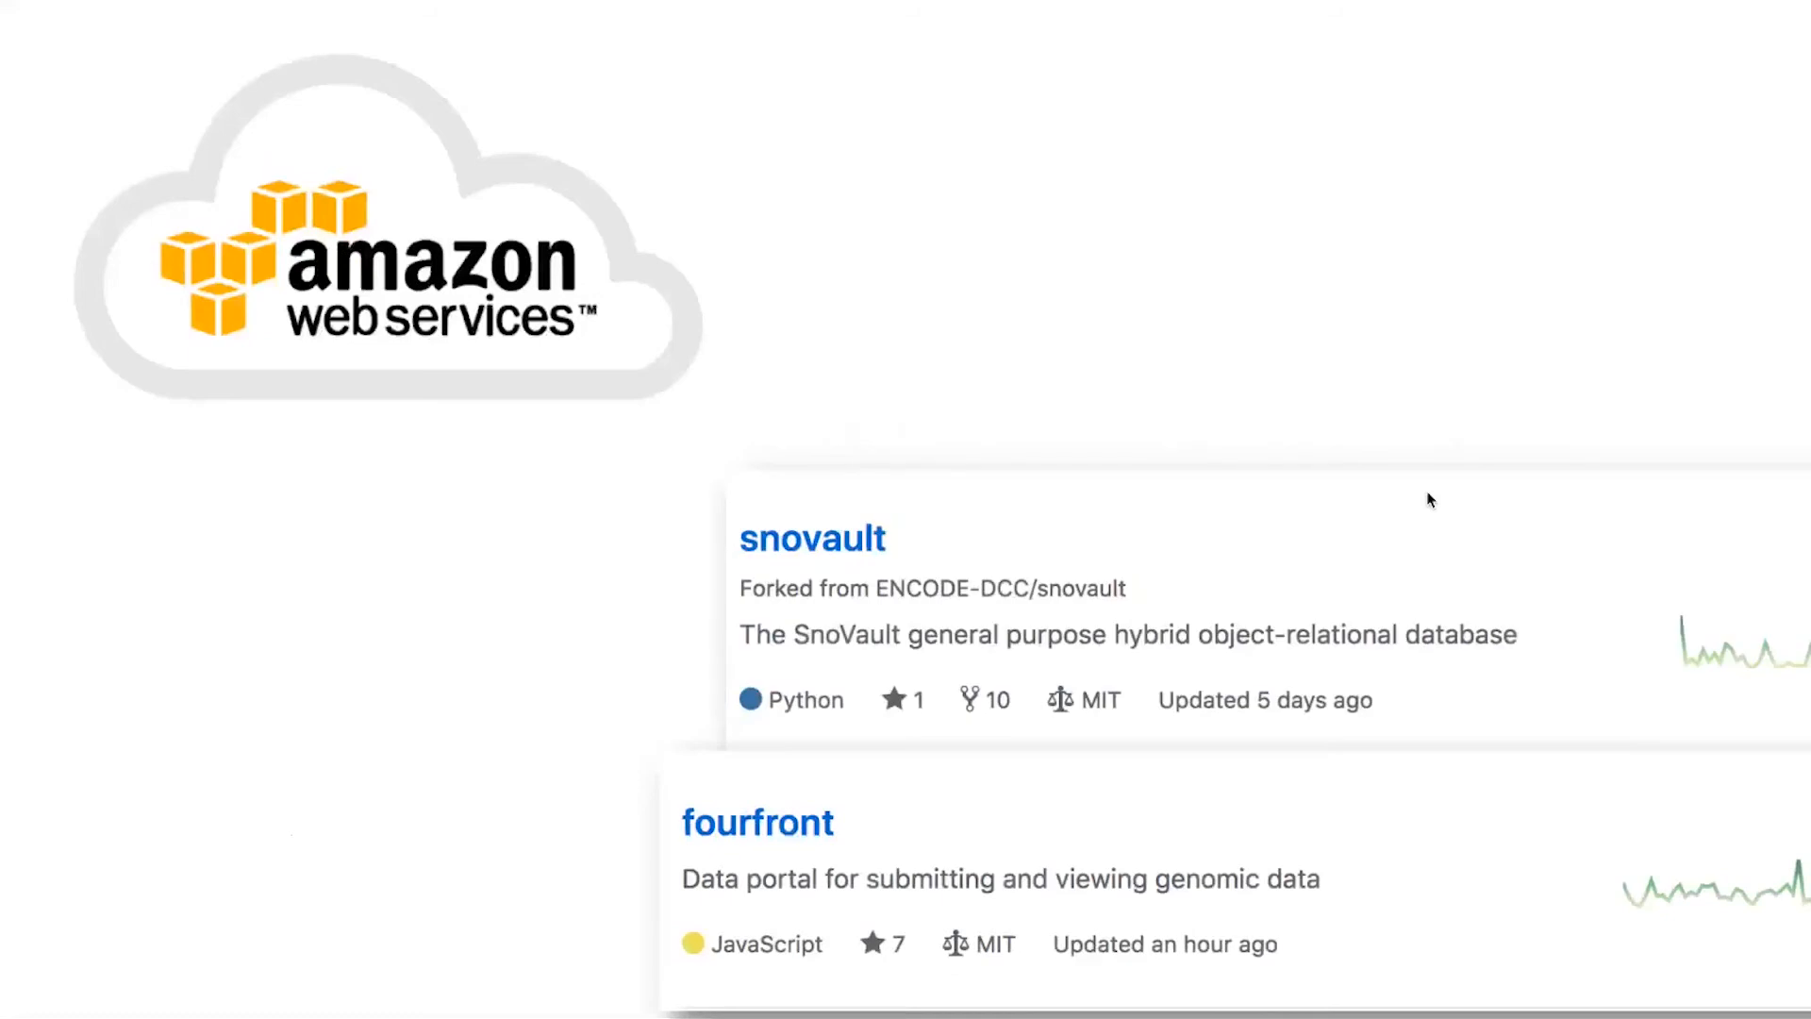
Reveal the GitHub repository cards (foursight, tibanna, snovault, fourfront) beside the AWS logo.
scroll("up", 3)
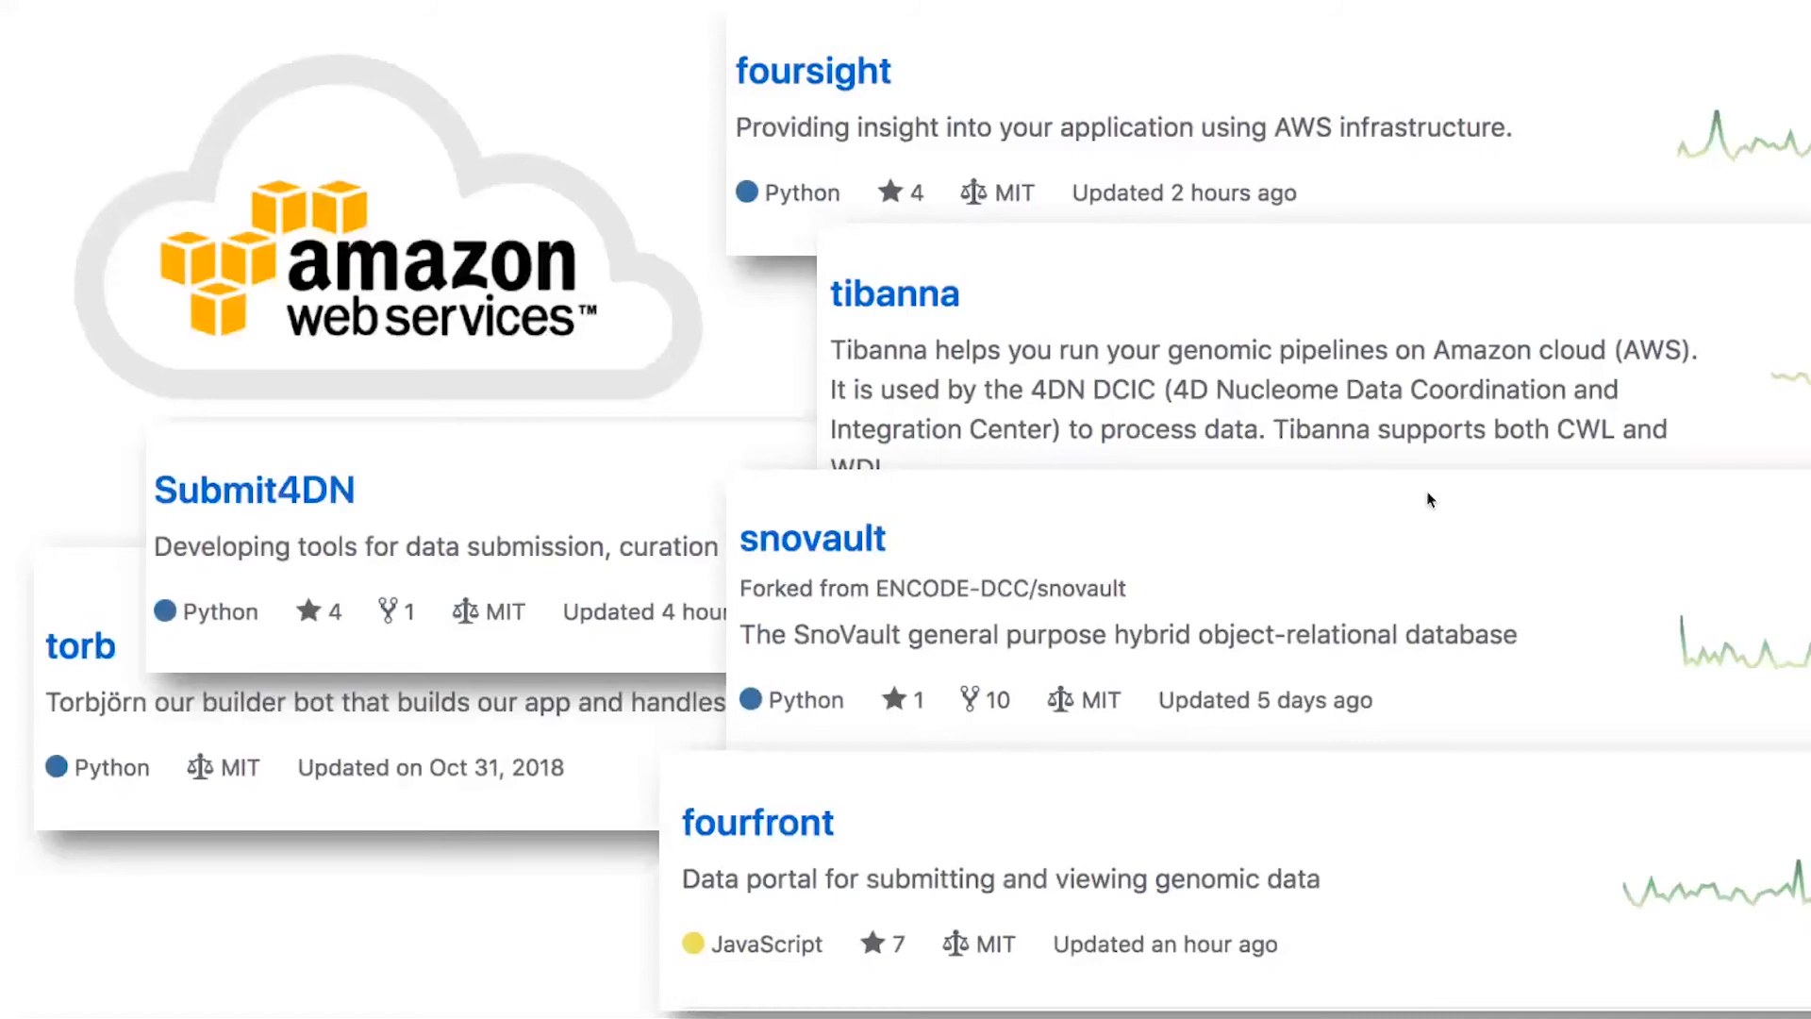
scroll("down", 3)
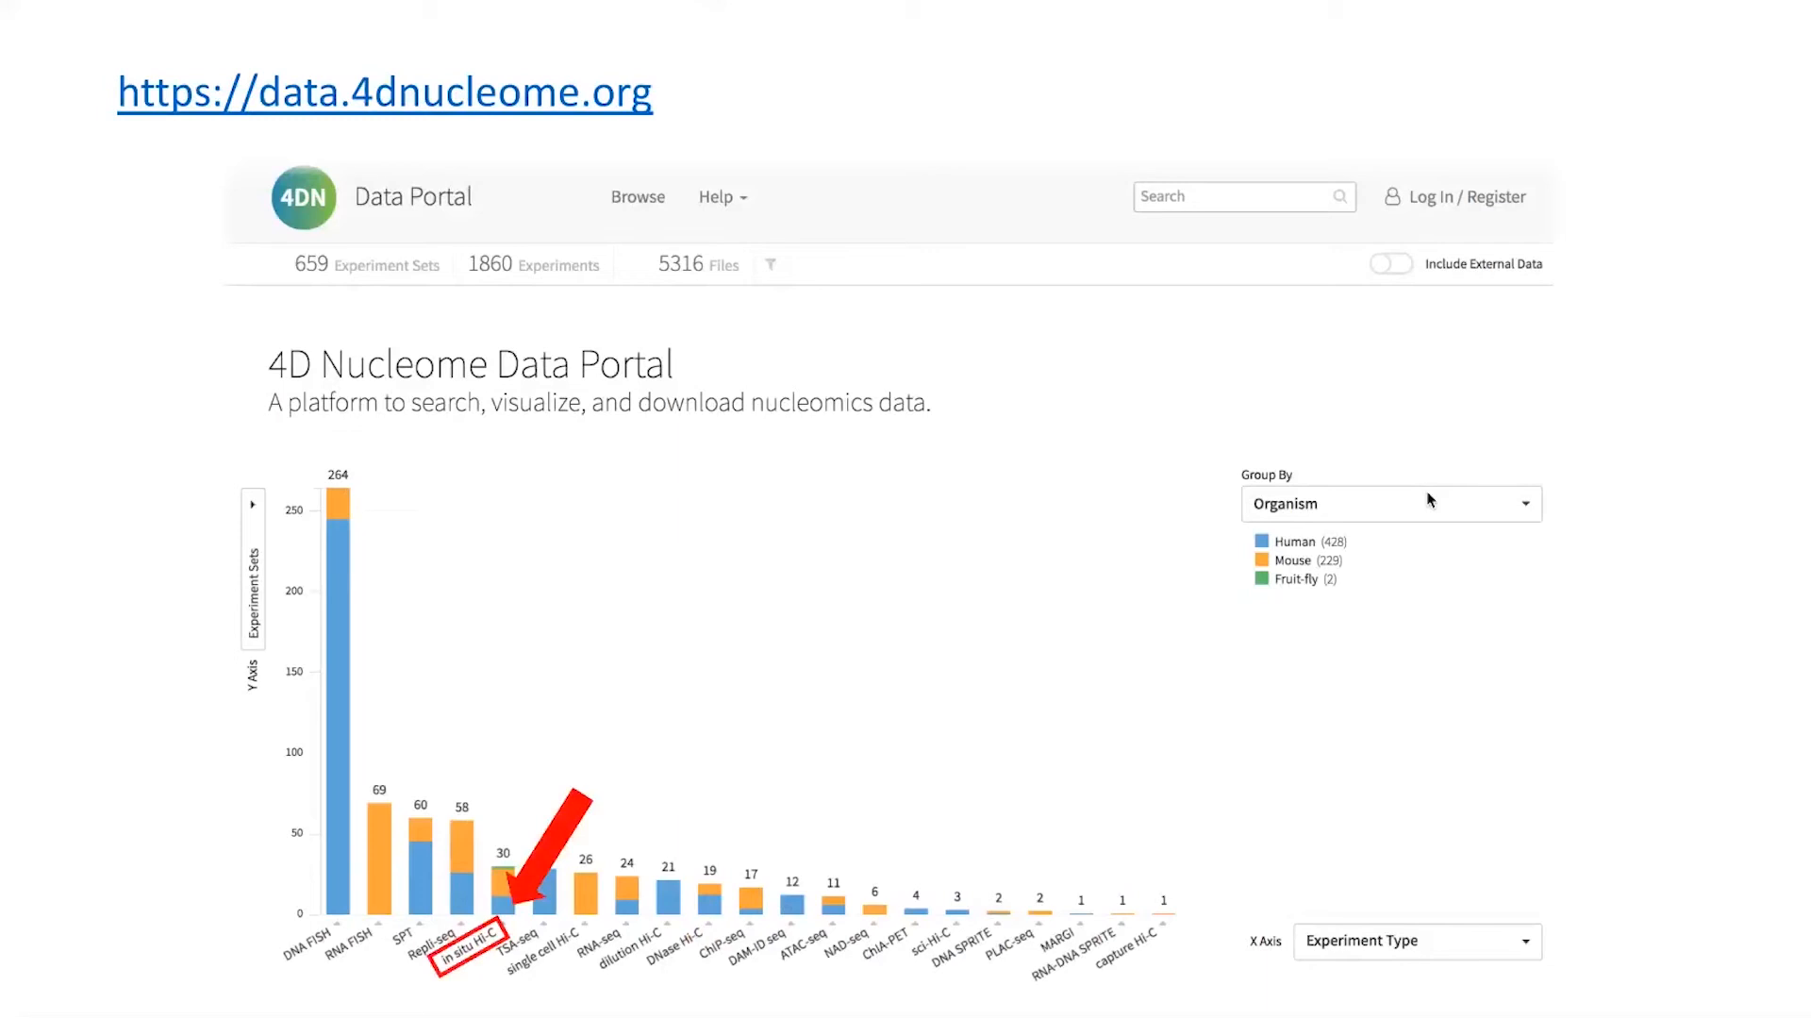
Filter Browse to the 11 in situ Hi-C experiment sets via the home-page chart bar.
left_click(477, 889)
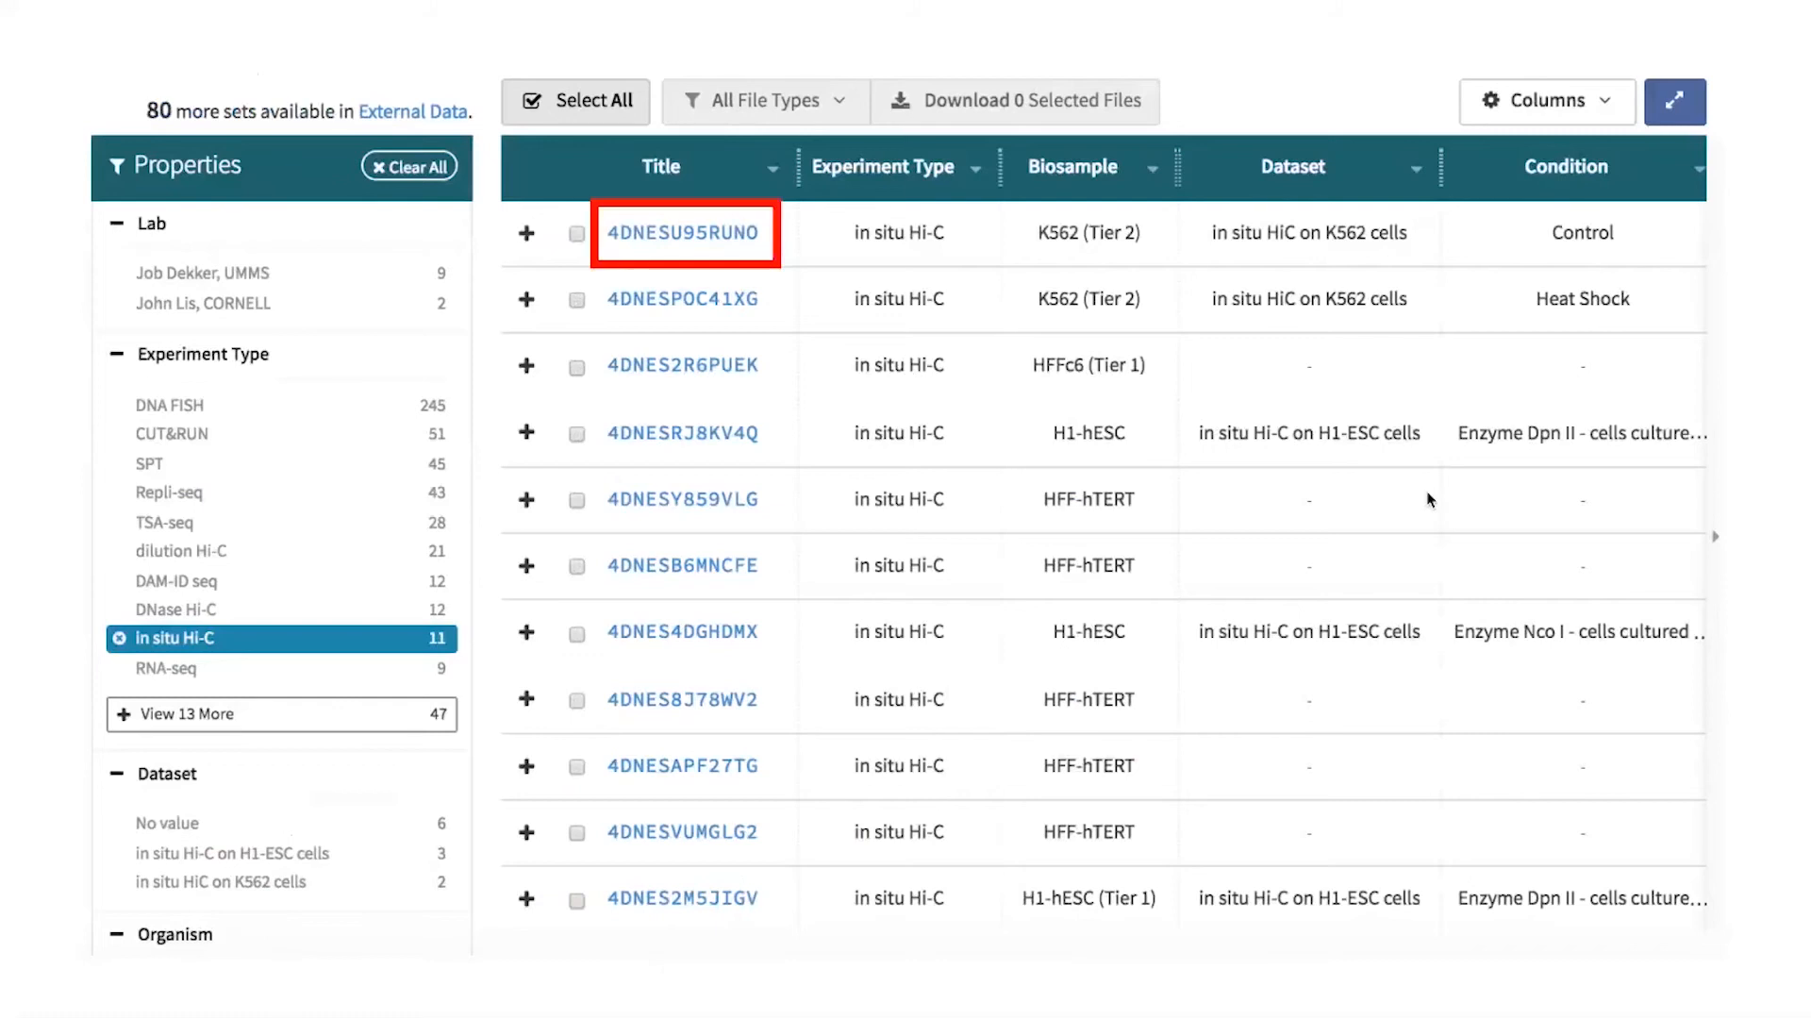
Show the Replicate Experiments page of K562 control set 4DNESU95RUNO.
left_click(683, 232)
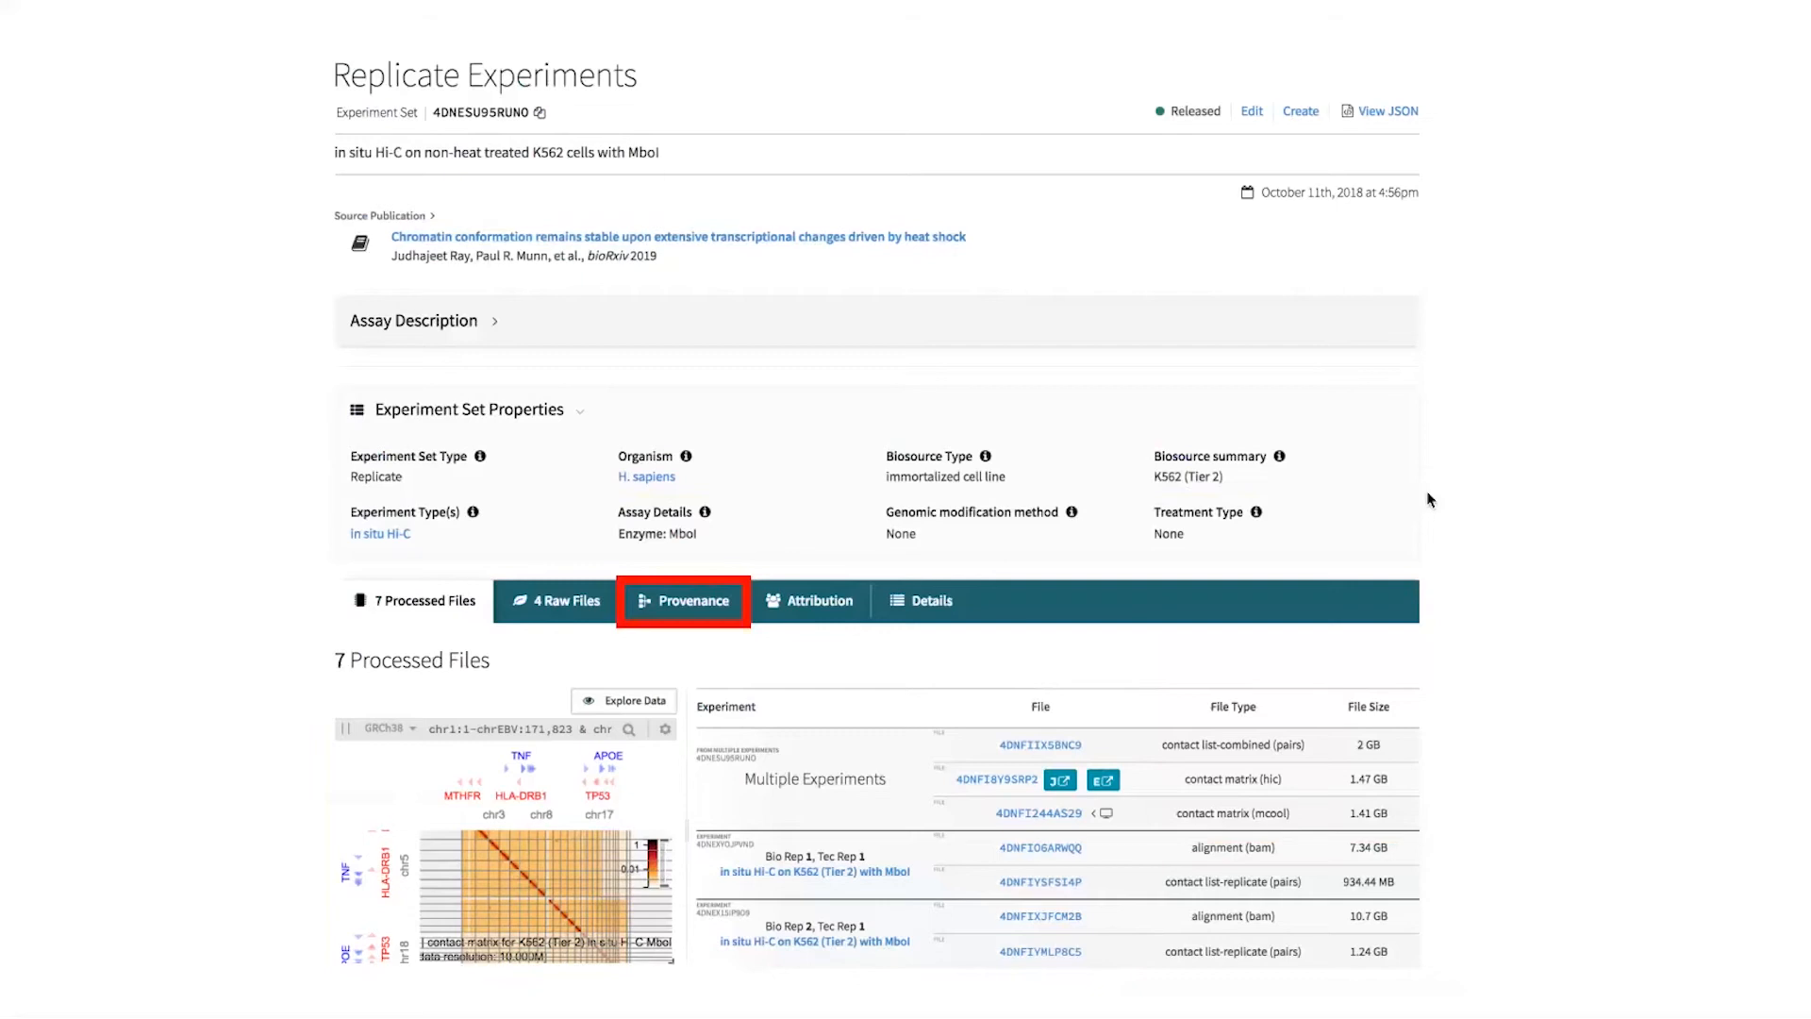
Expand the provenance graph to the merge-pairs run and its multiresolution contact matrix workflow.
left_click(681, 600)
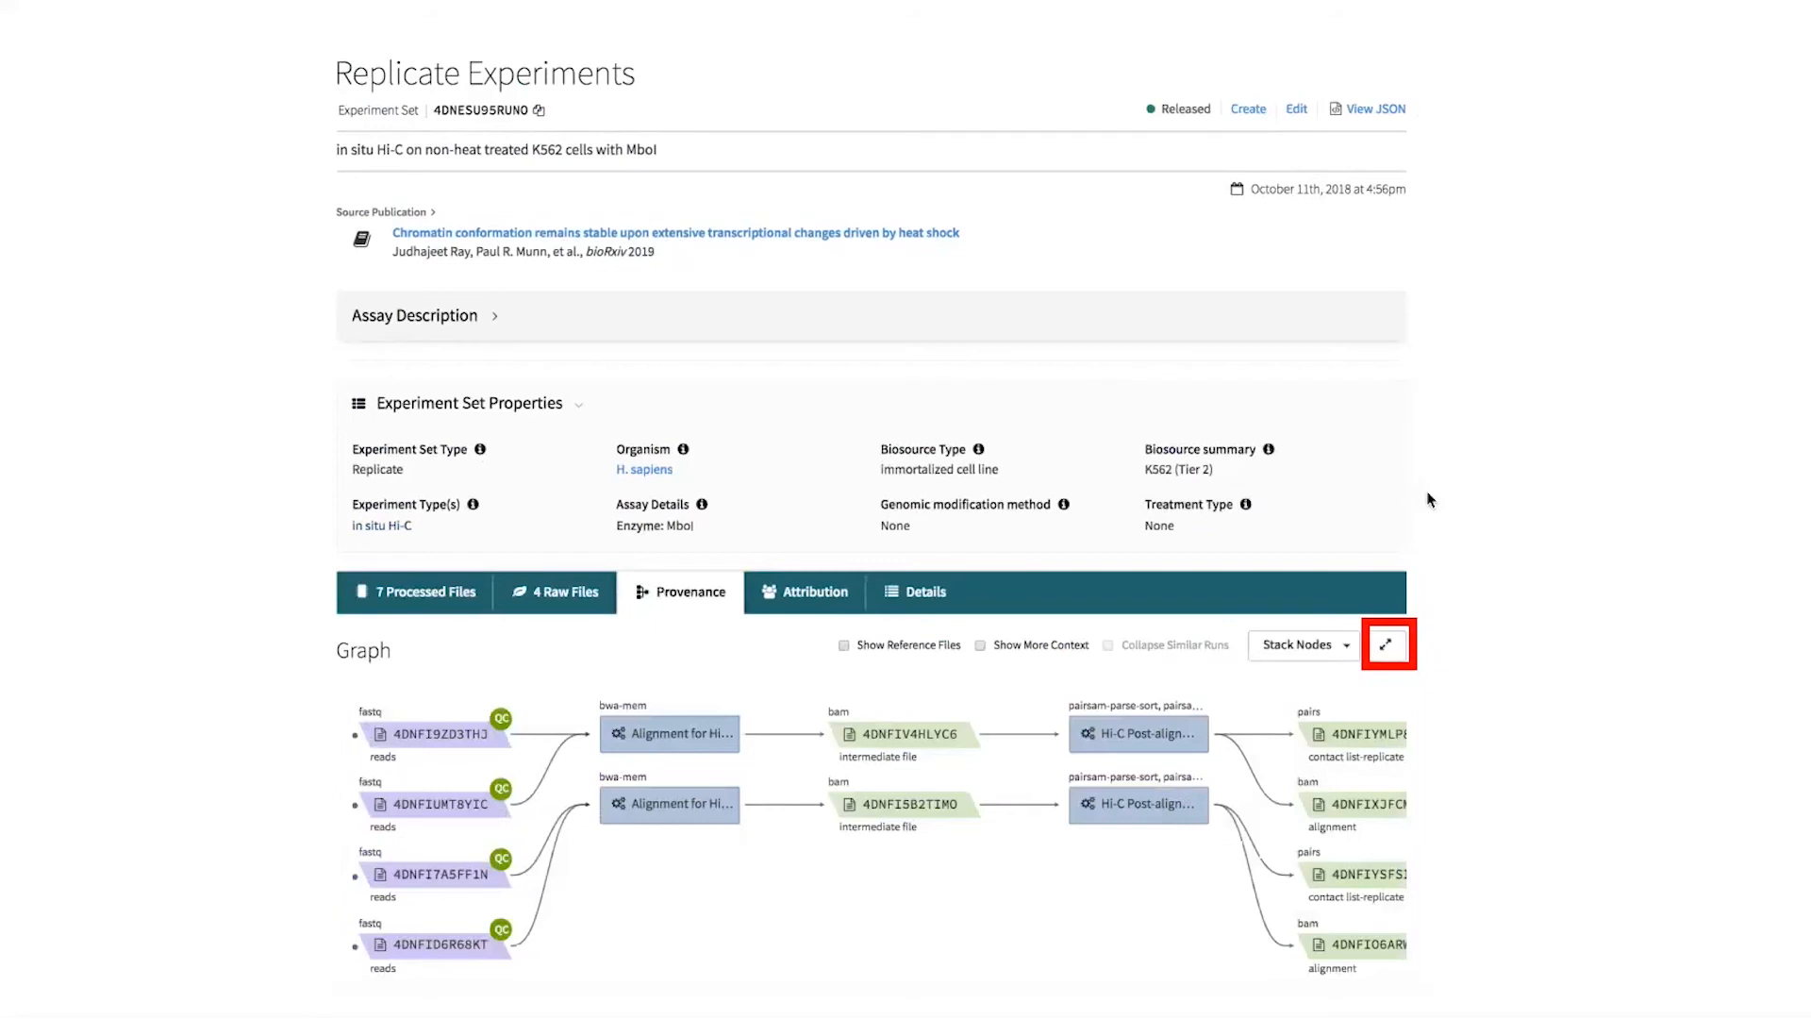
left_click(1386, 643)
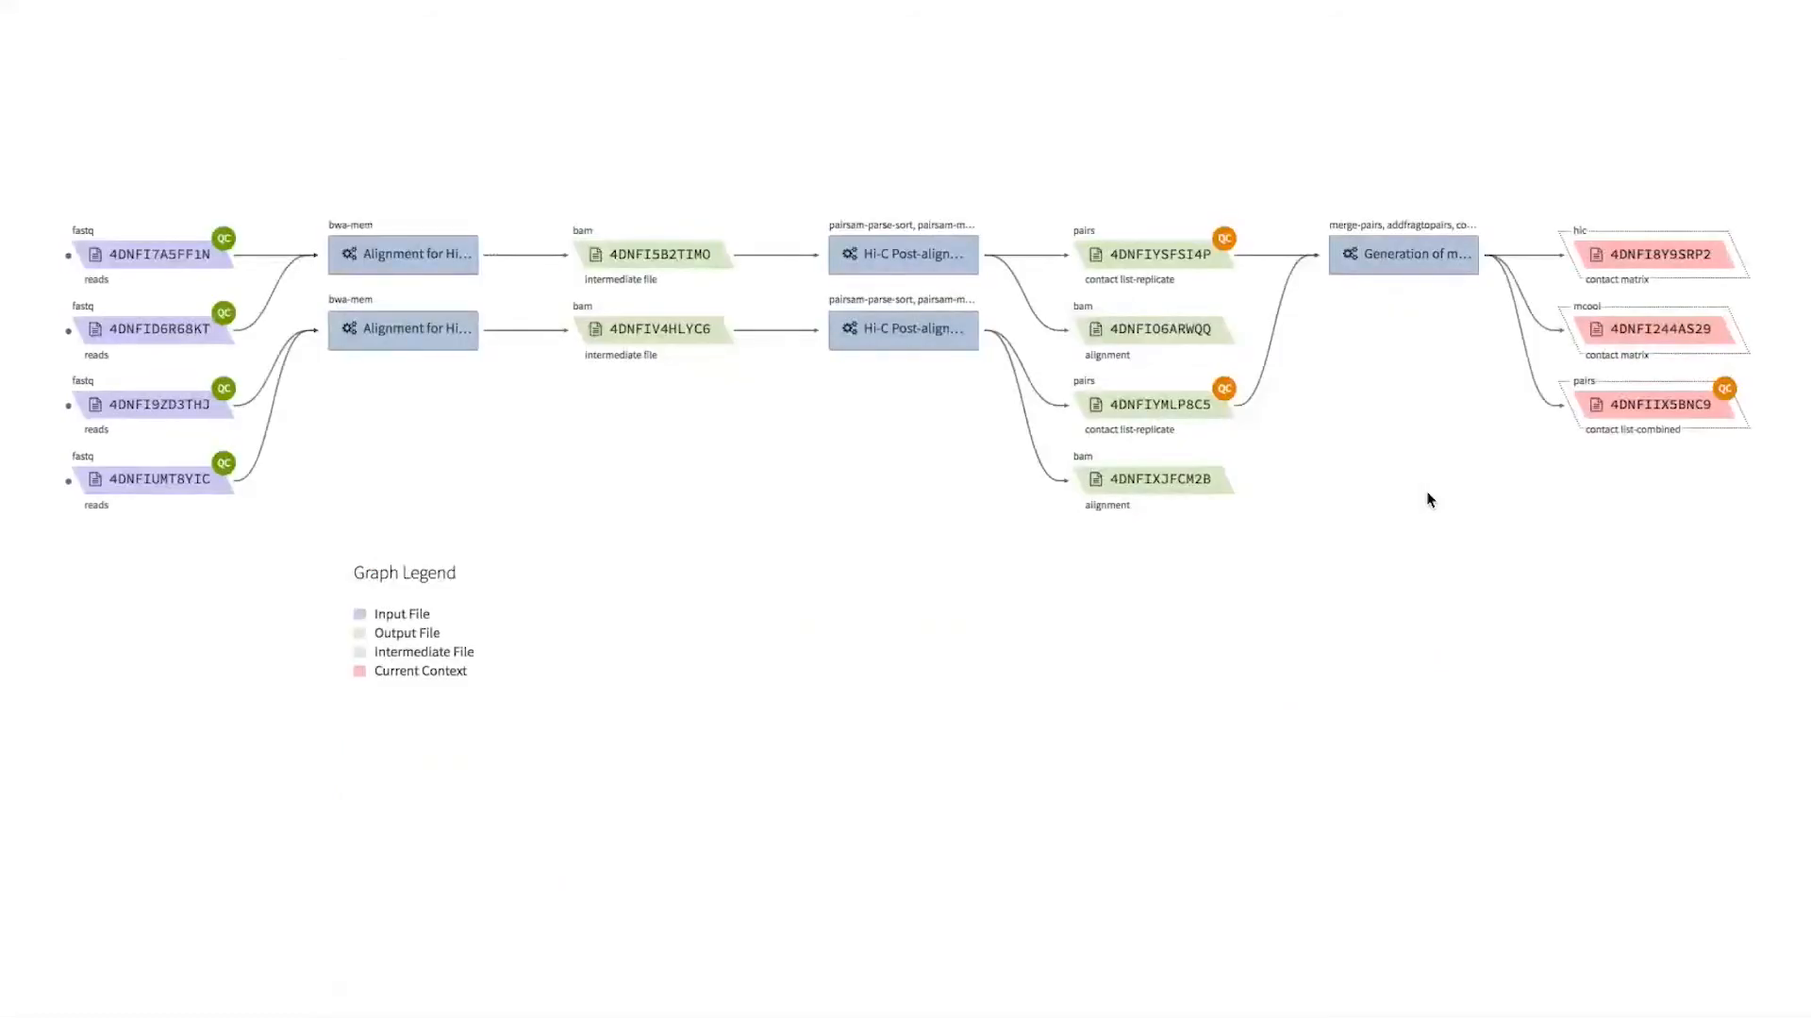
left_click(1404, 255)
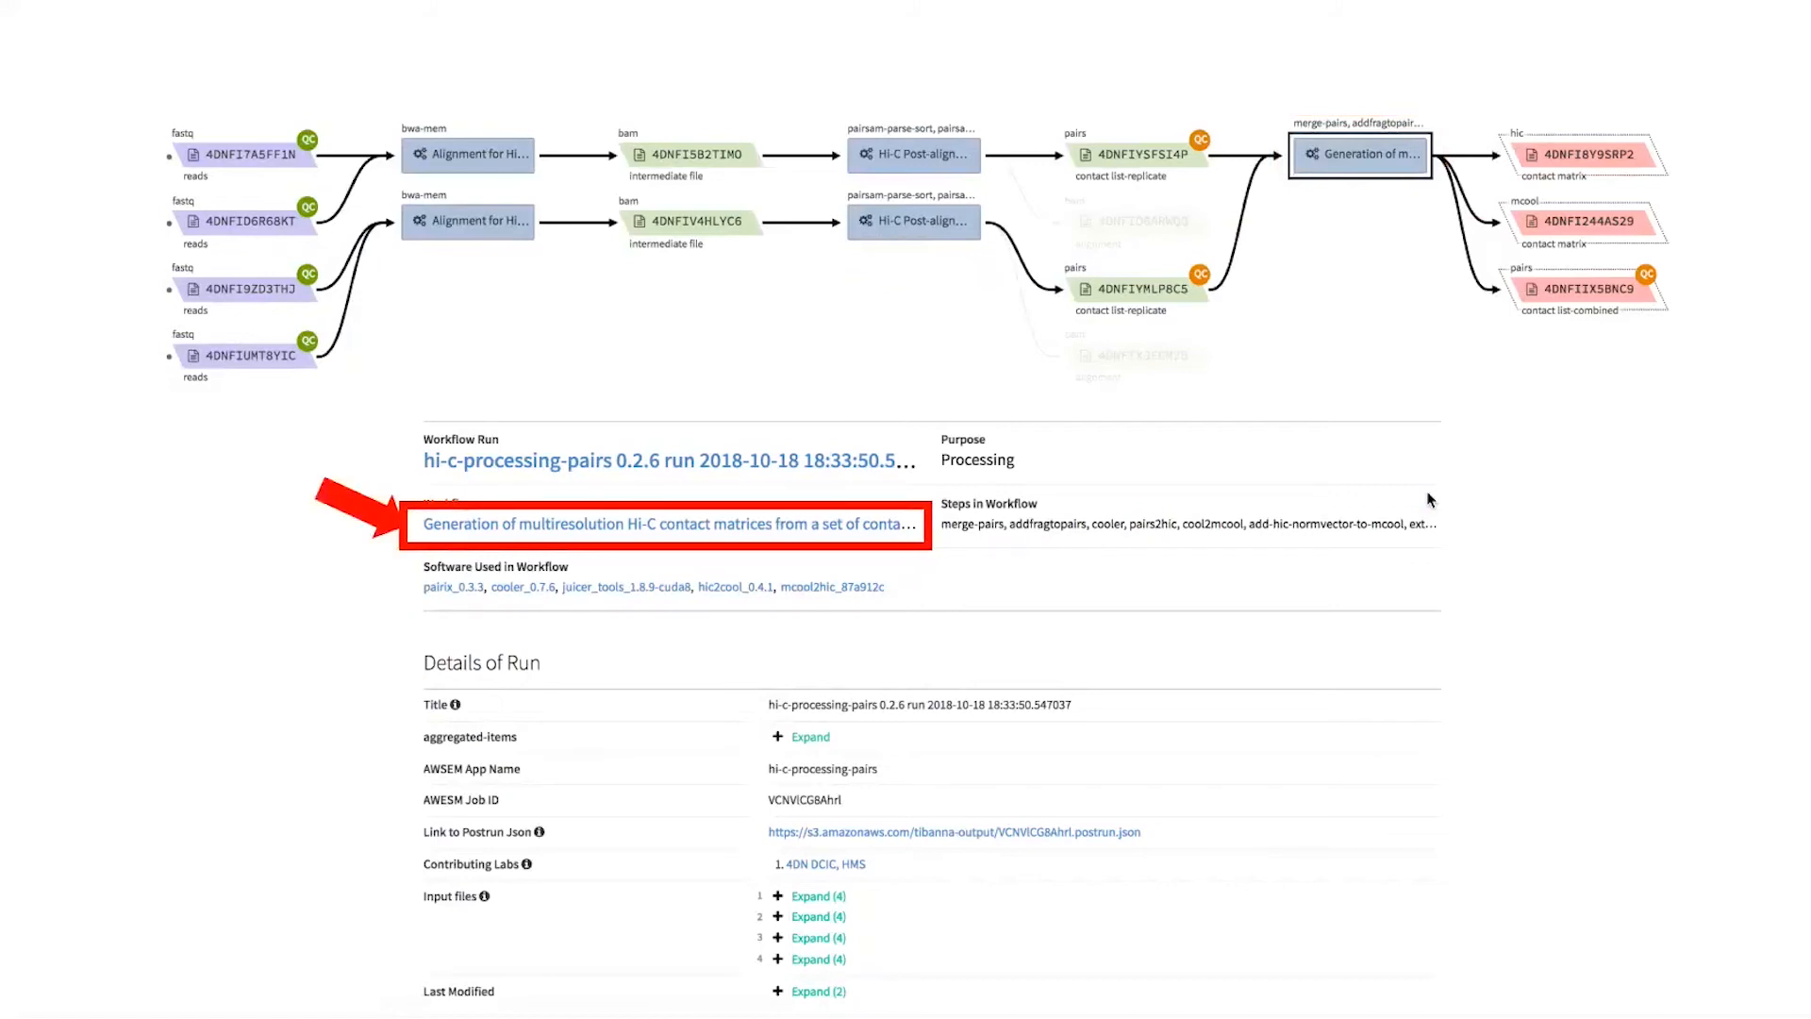
View the multiresolution Hi-C contact matrix workflow's Details with its step-by-step graph.
left_click(665, 523)
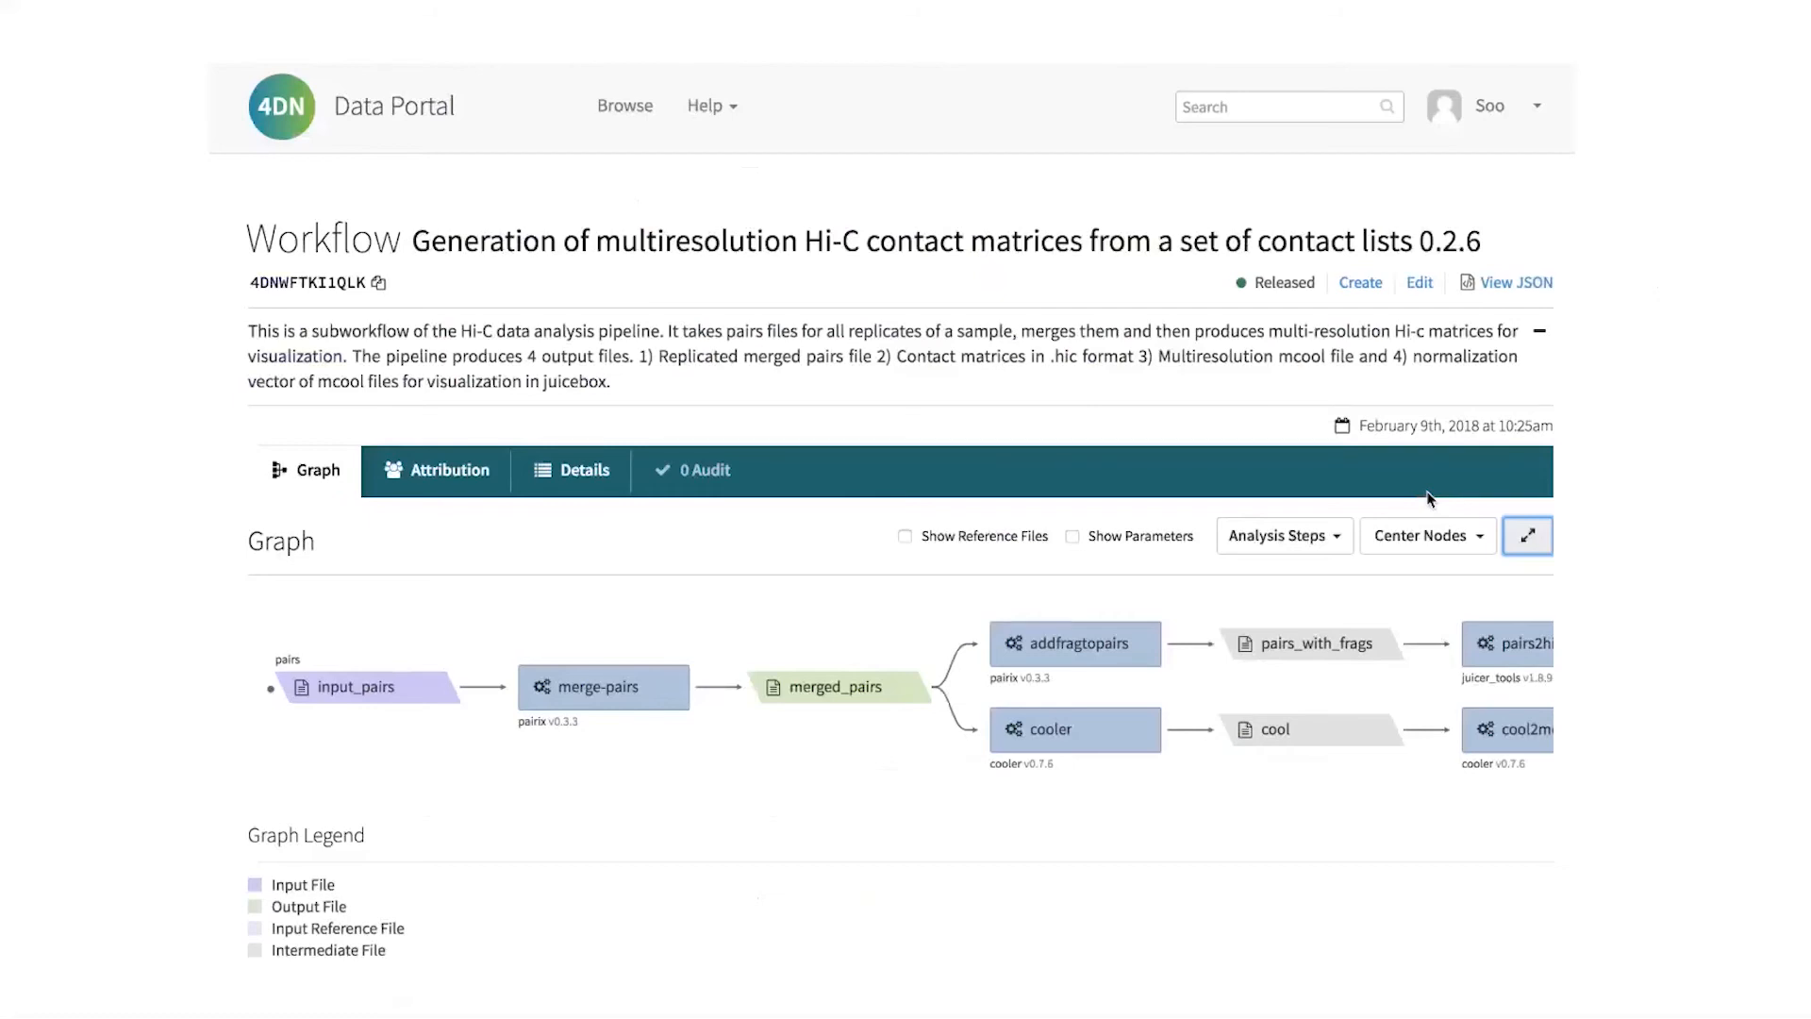
mouse_move(570, 470)
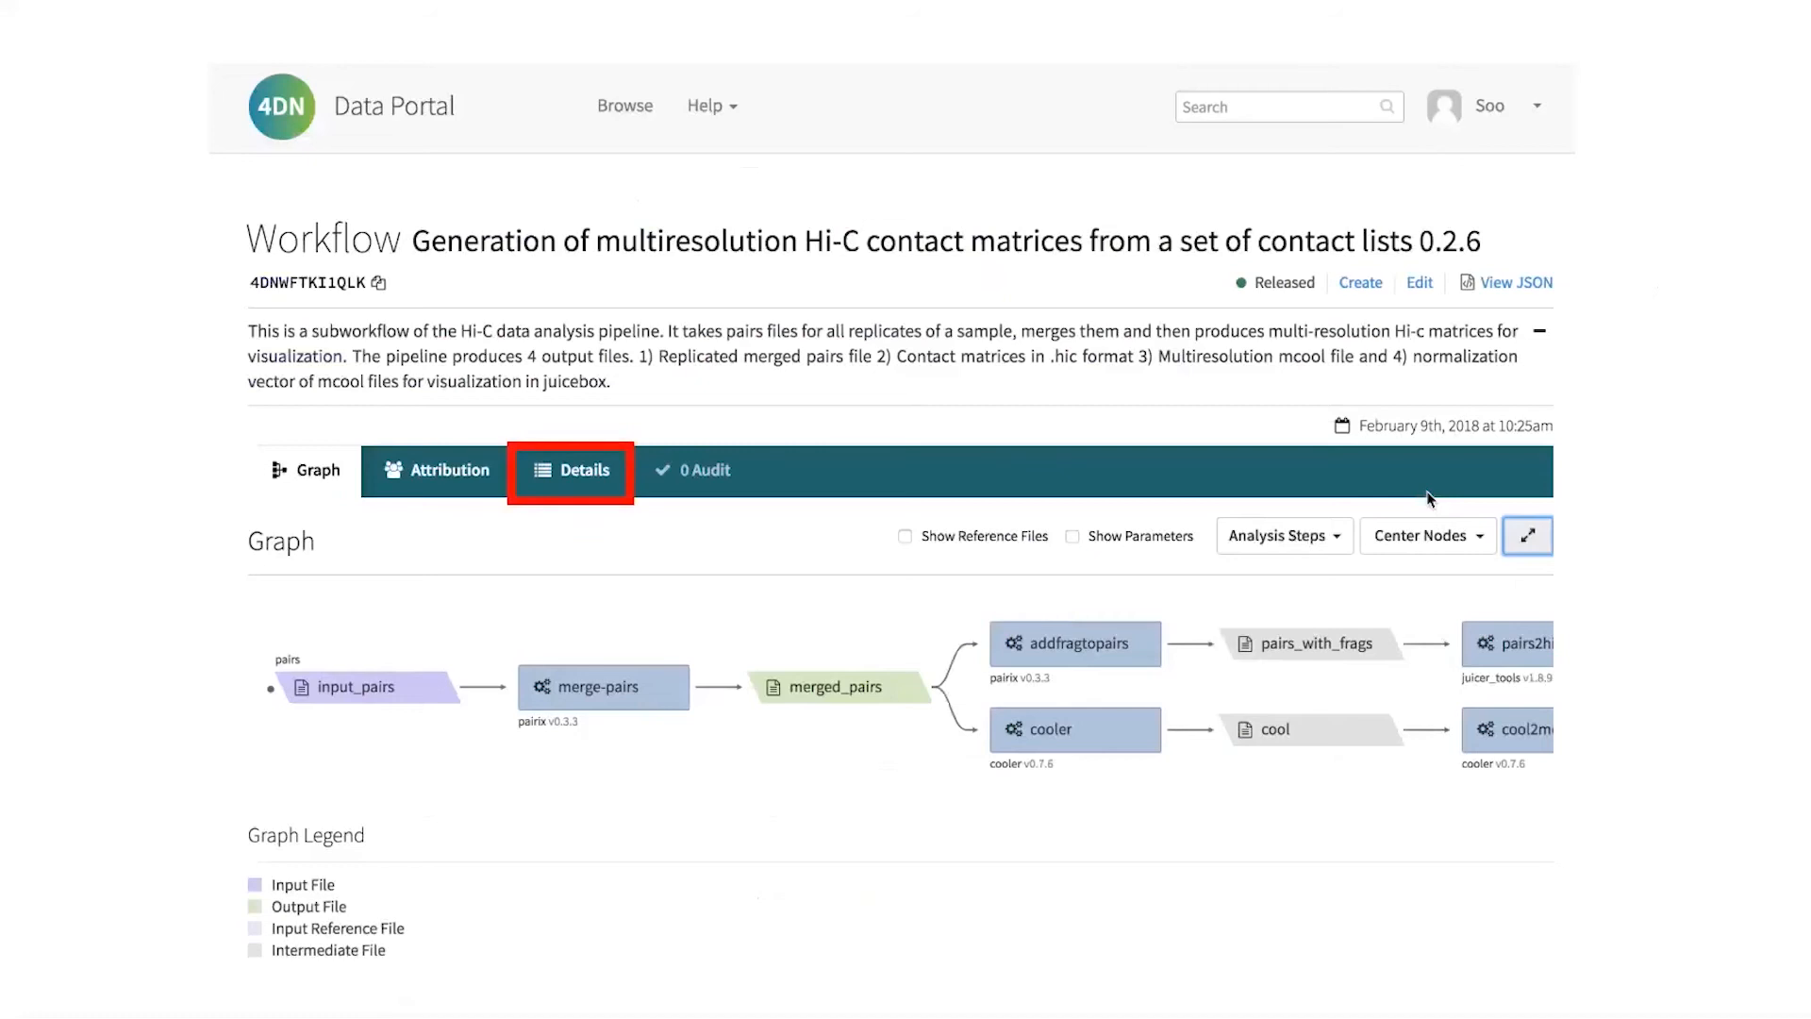
left_click(570, 470)
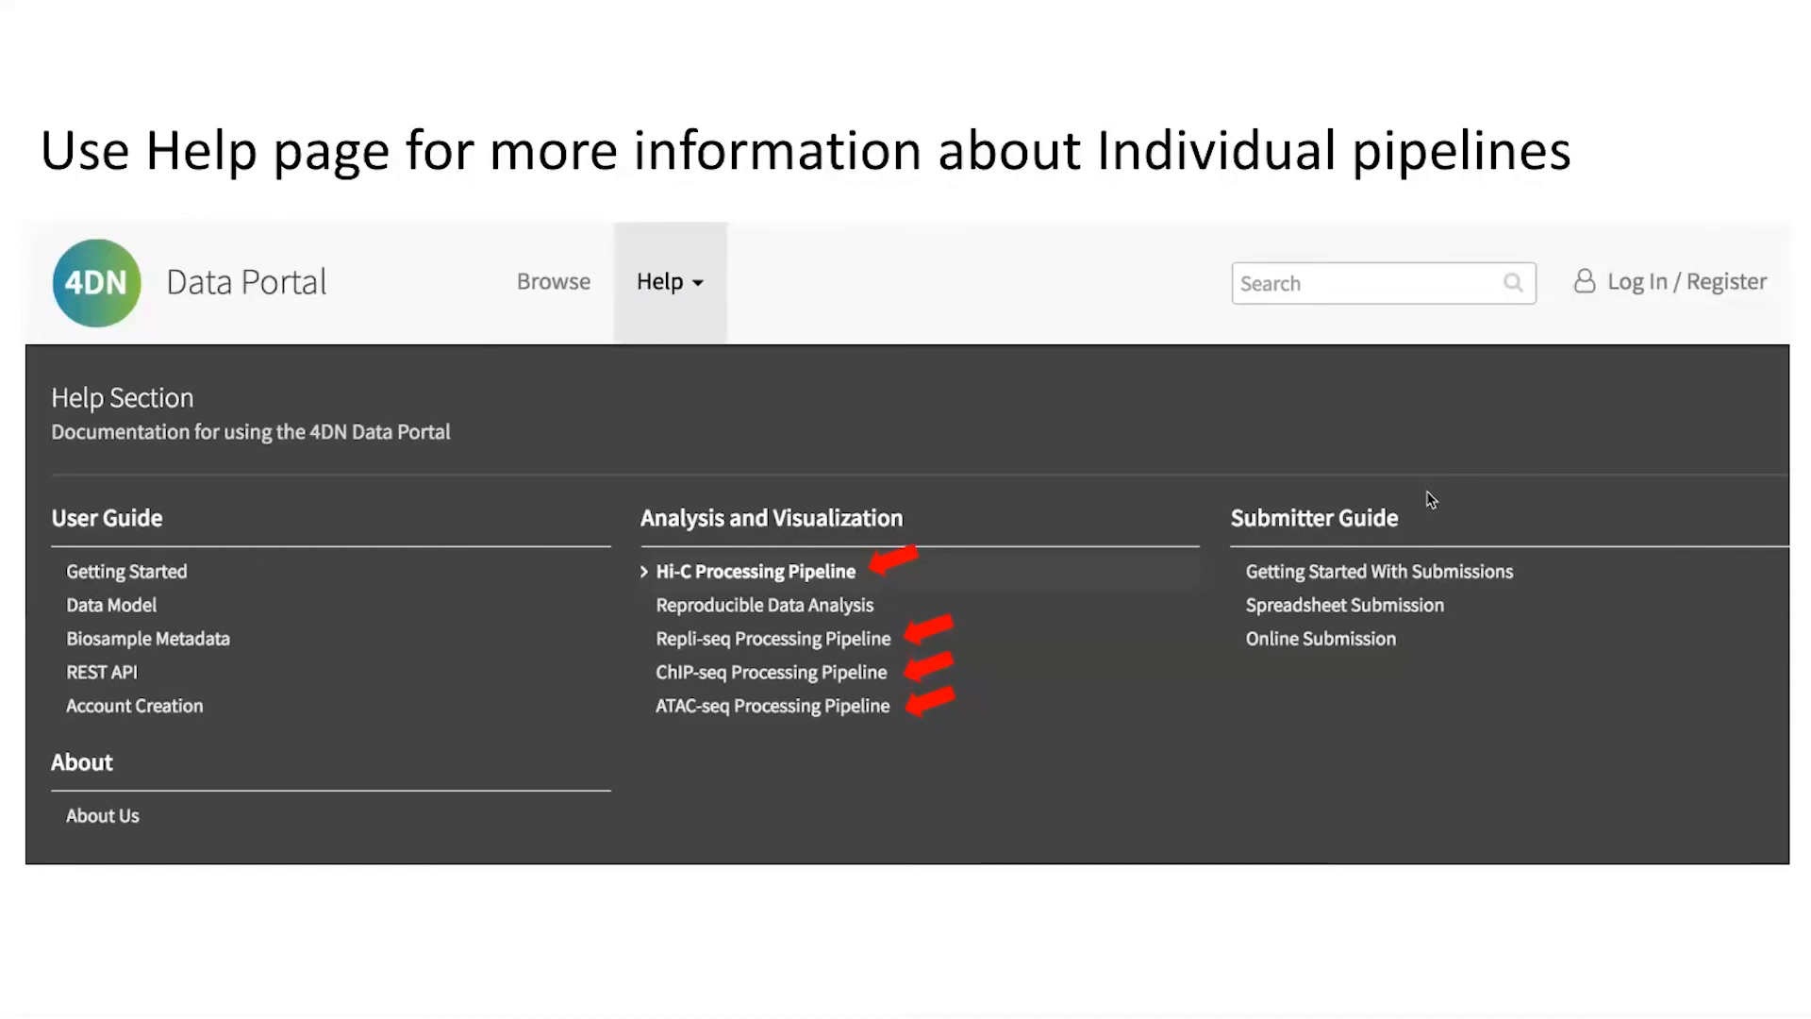
Show the ChIP-seq Processing Pipeline help page with its ENCODE overview and workflow diagram.
left_click(769, 671)
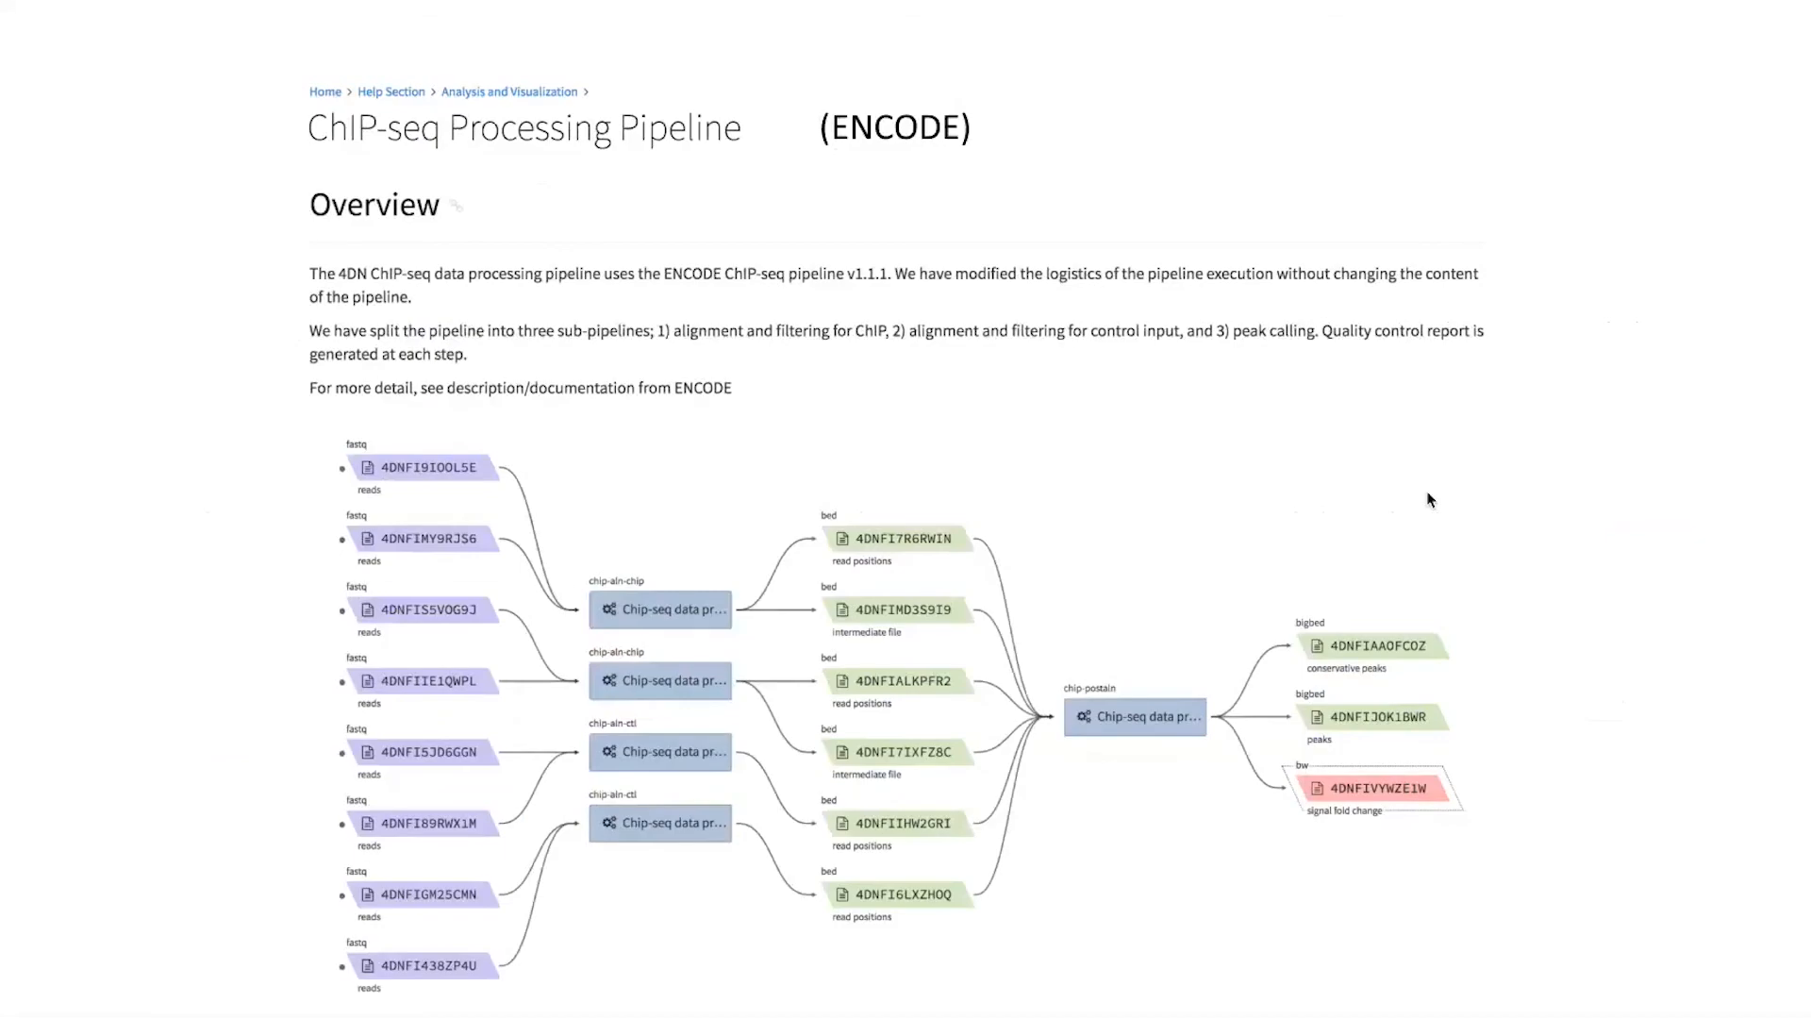